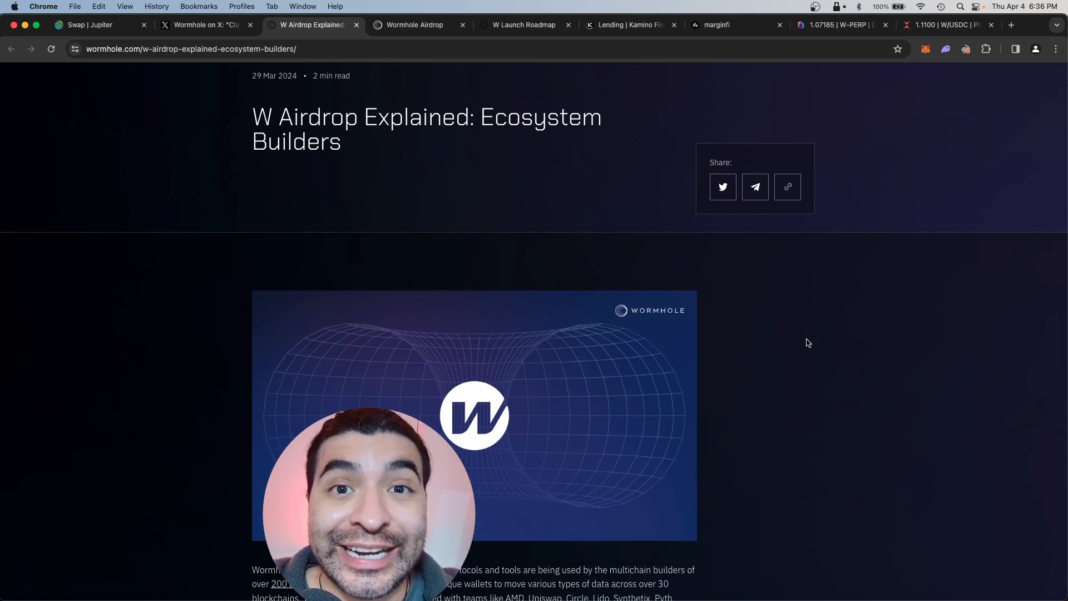
Tour the Airdrop, roadmap, marginfi, Drift W-PERP and Phoenix W/USDC tabs, ending on 'Claim your W'
left_click(409, 25)
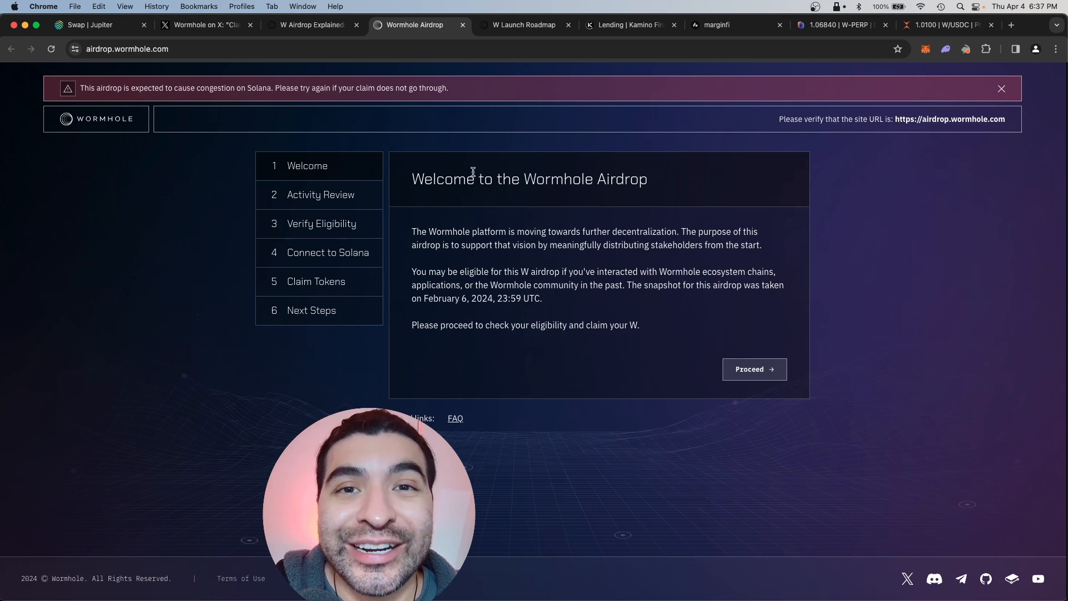
left_click(524, 25)
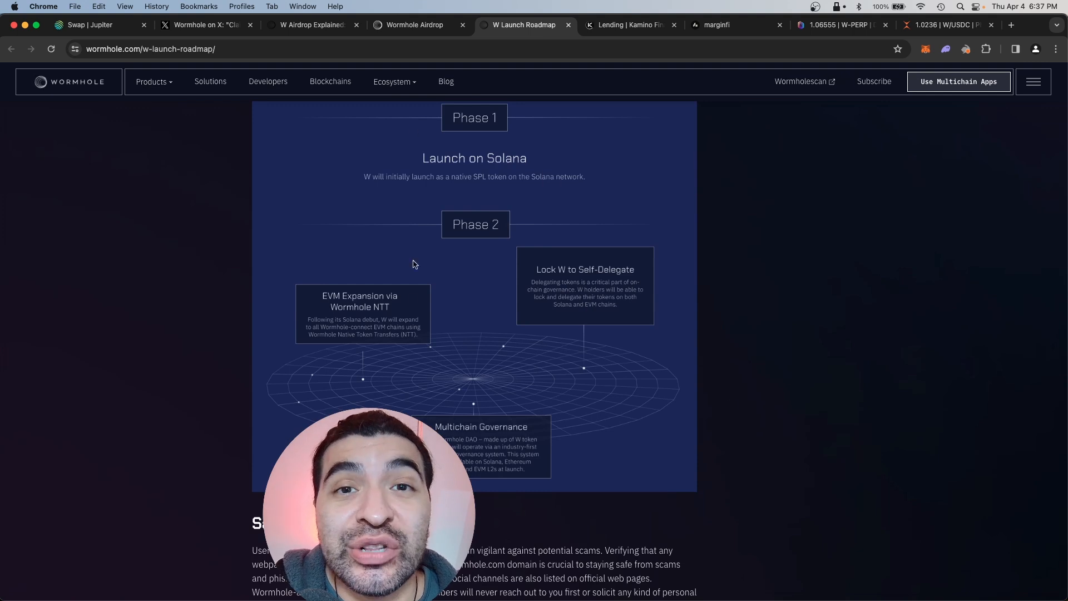
left_click(736, 25)
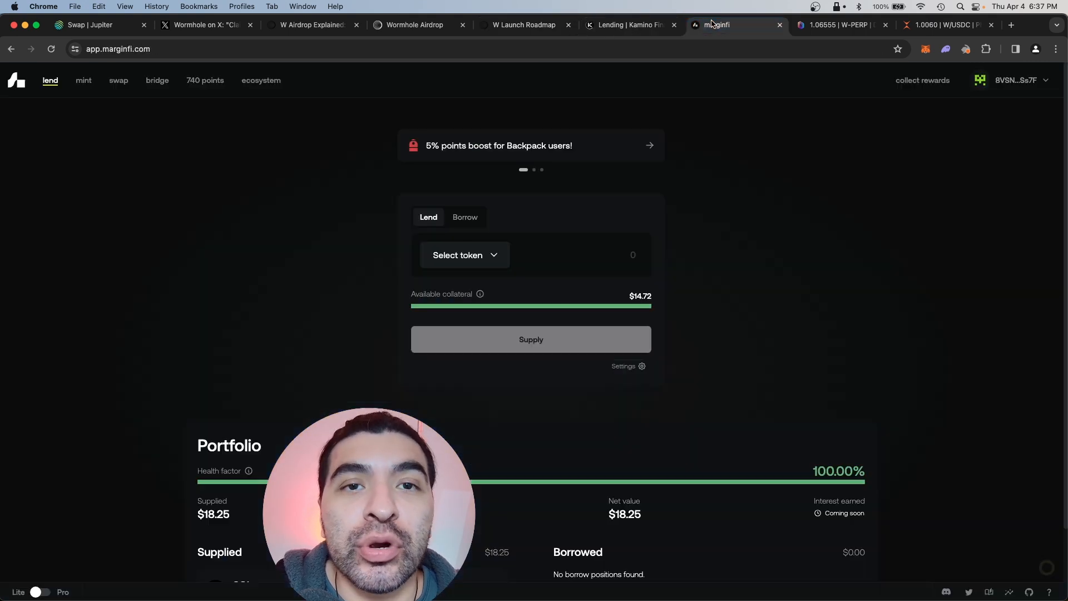
left_click(843, 24)
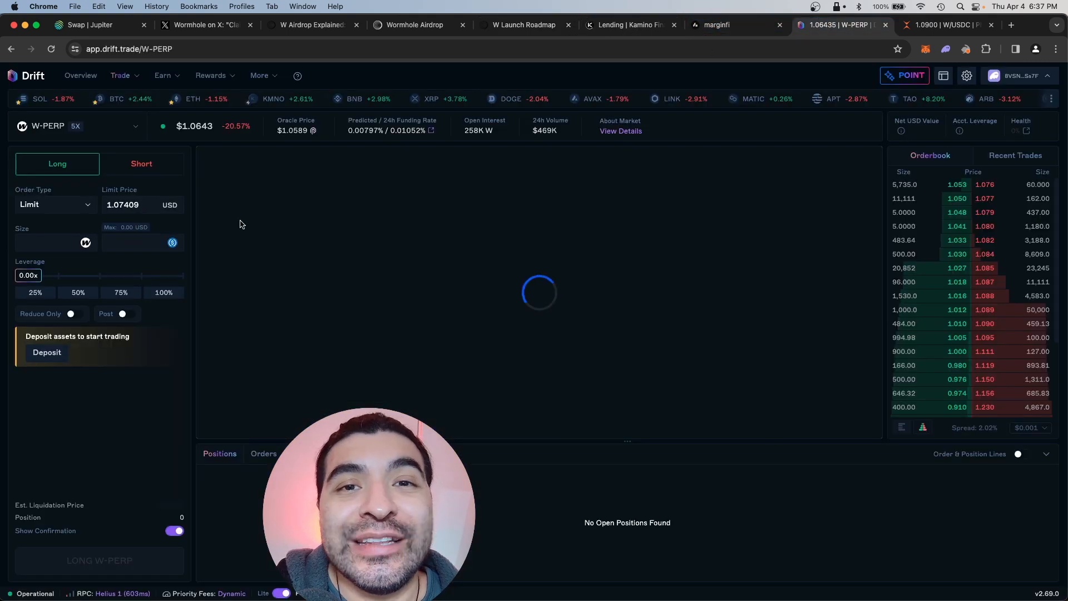
left_click(944, 24)
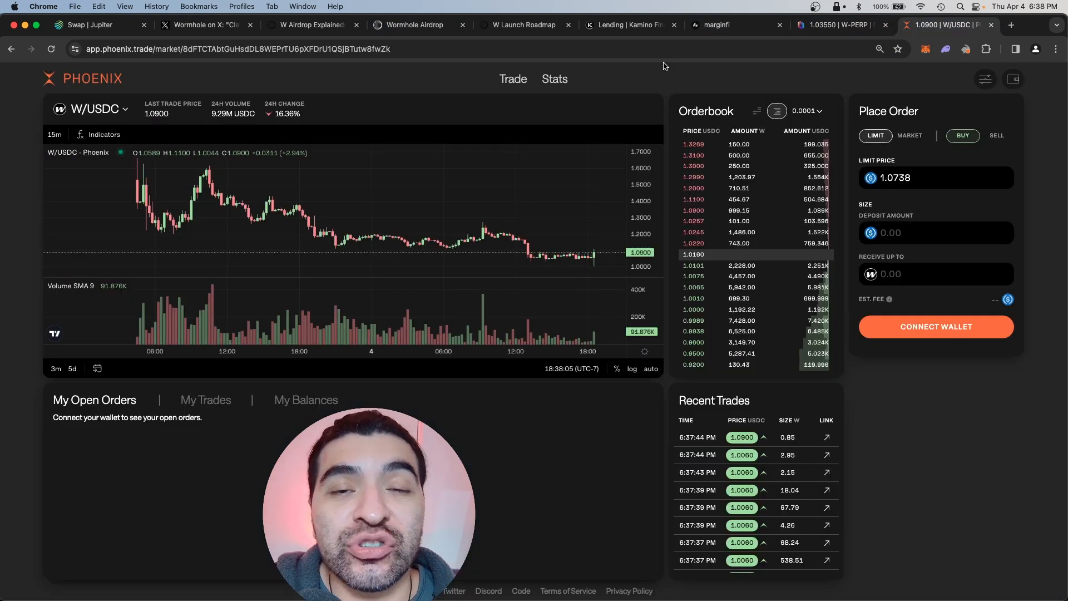
left_click(204, 24)
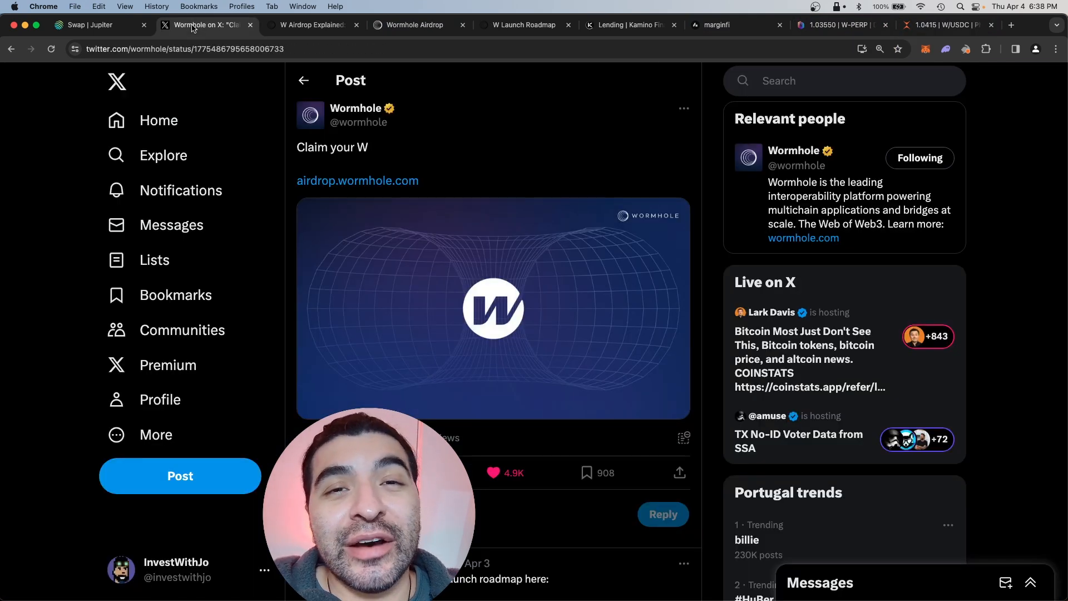
left_click(524, 24)
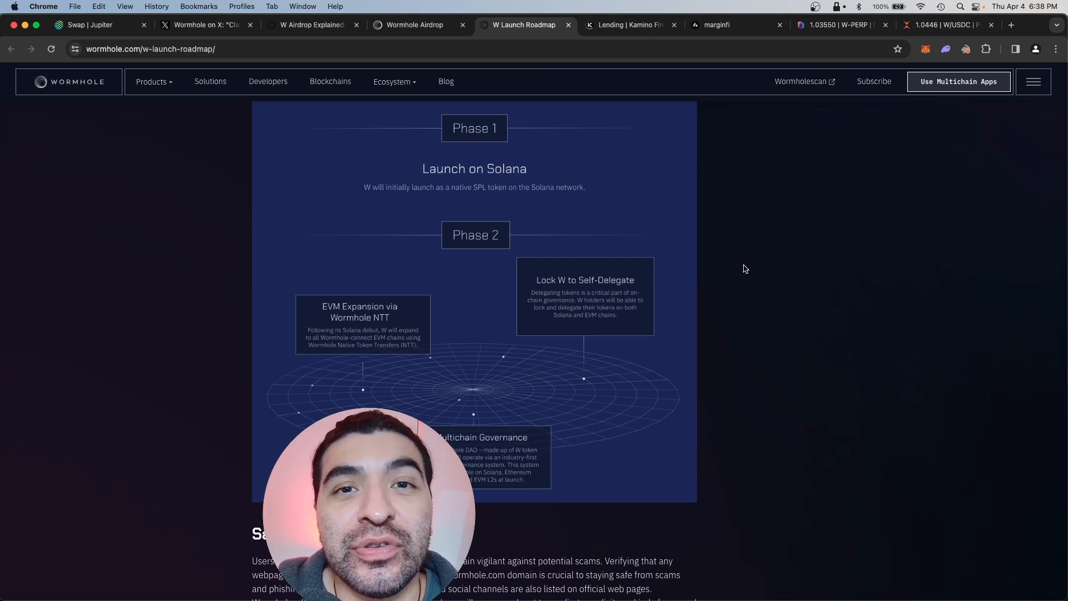
left_click(206, 24)
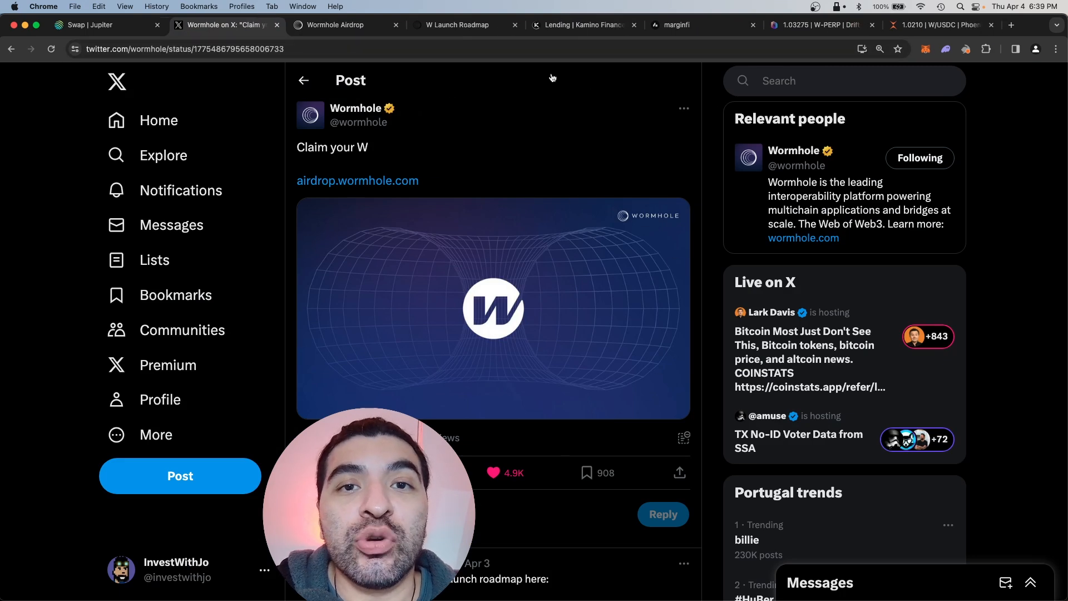
Revisit the W launch roadmap tab, then bring up Jupiter's SOL-to-W swap
left_click(334, 25)
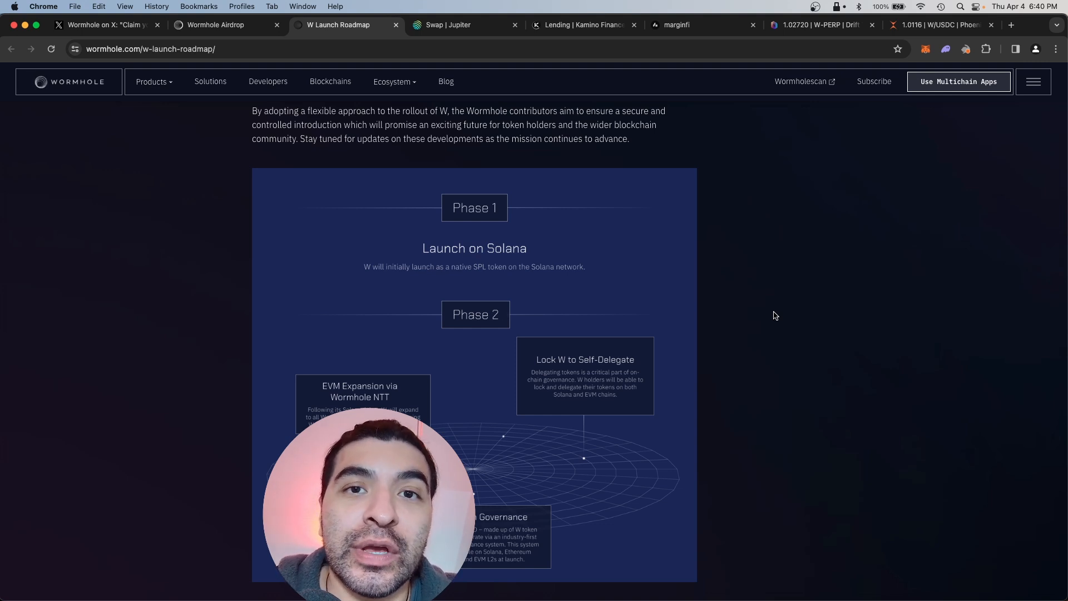
left_click(447, 24)
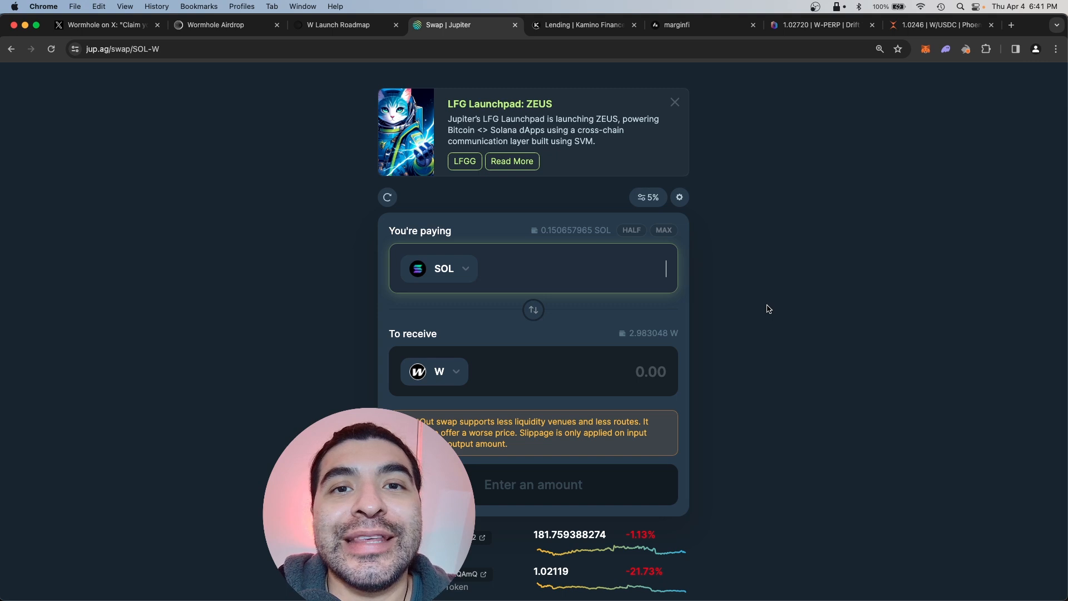
Glance at the Wormhole Airdrop and Jupiter swap tabs, then show Kamino's Borrow/Lend page
left_click(227, 24)
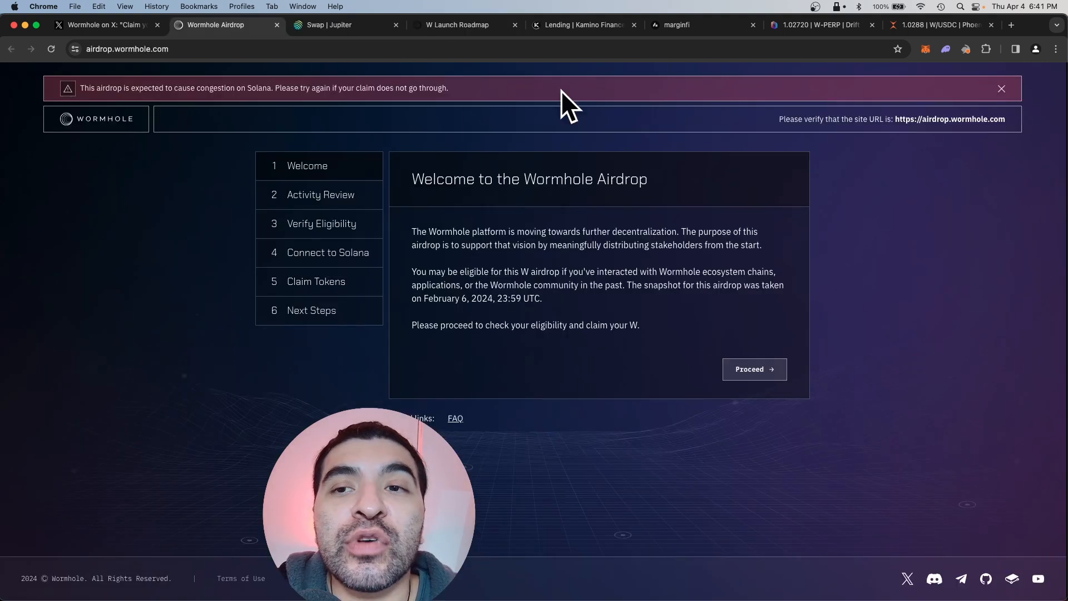
left_click(334, 25)
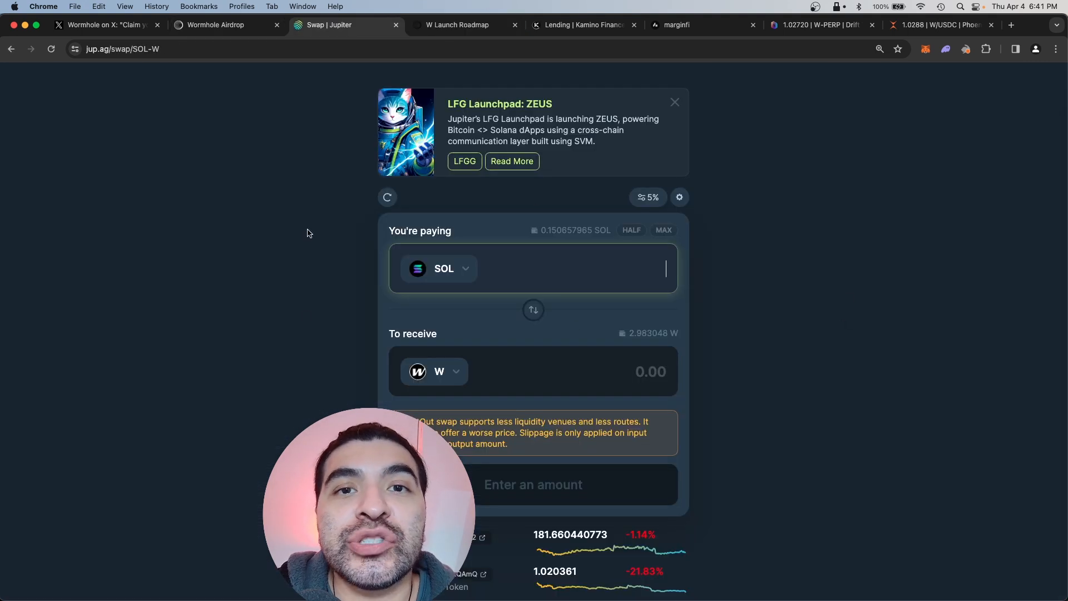
left_click(579, 25)
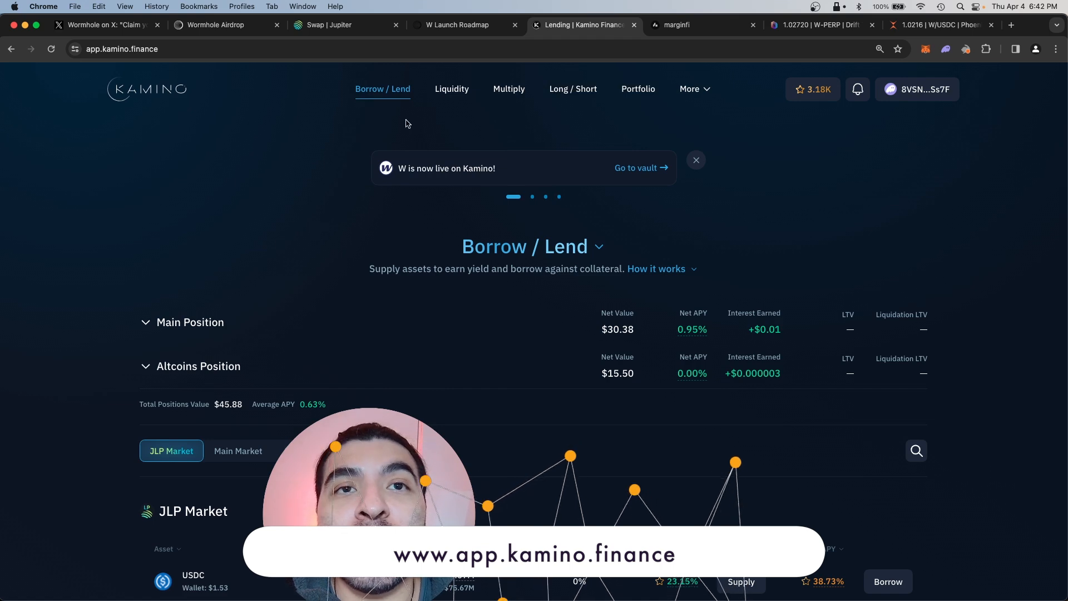
Open the W supply form in Kamino's Altcoins Market and set an amount
scroll("down", 3)
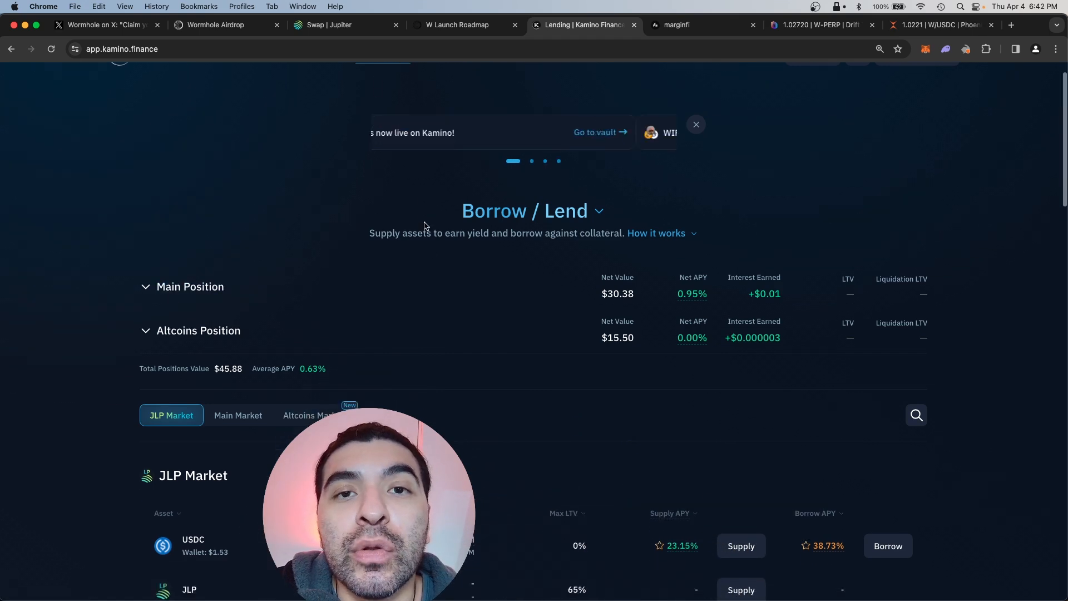
left_click(307, 415)
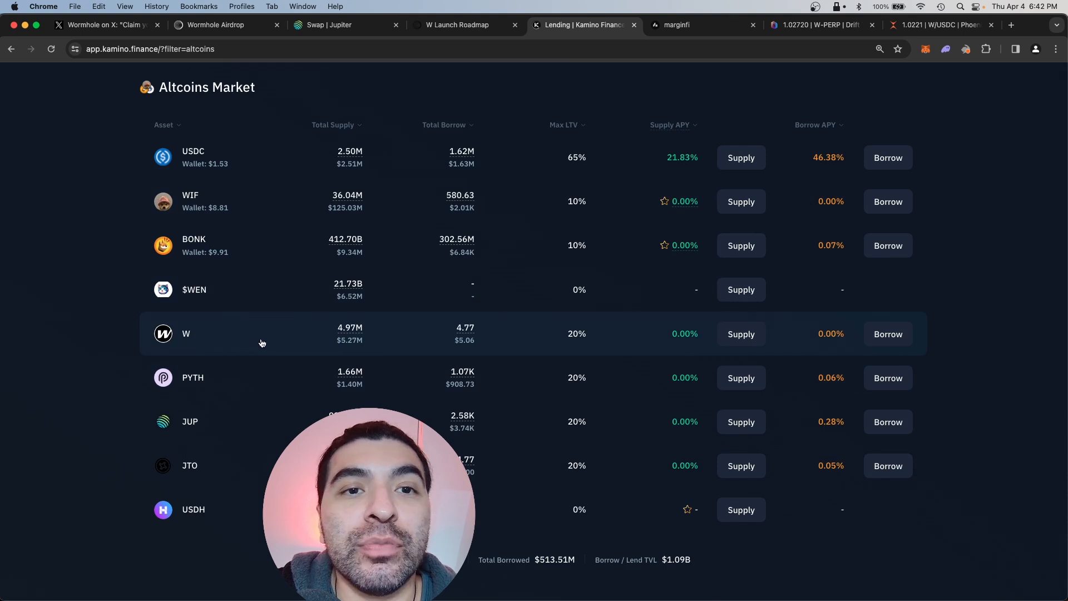
mouse_move(741, 334)
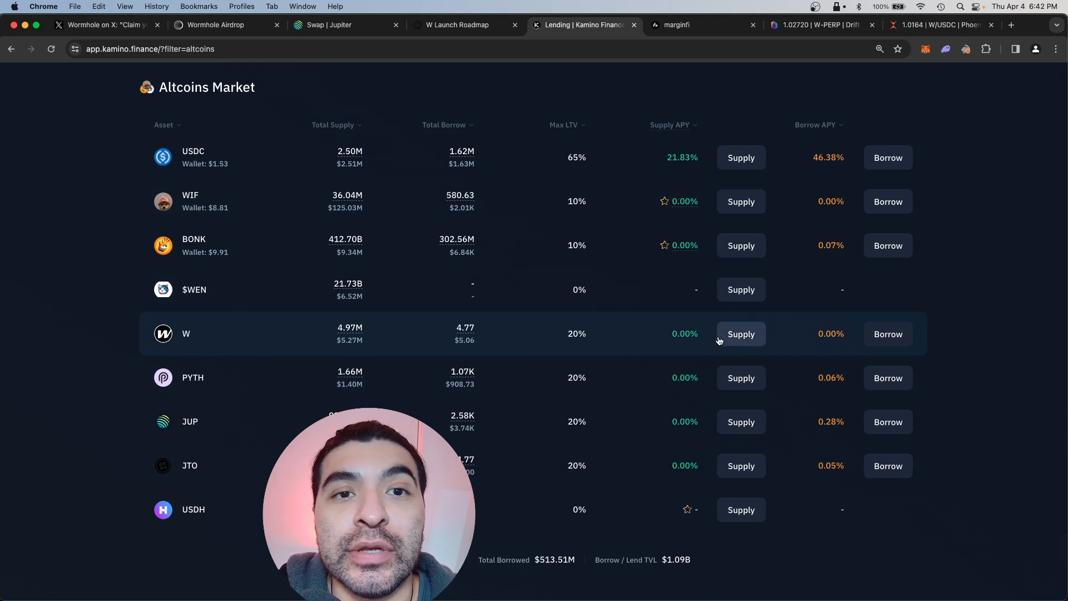
left_click(741, 334)
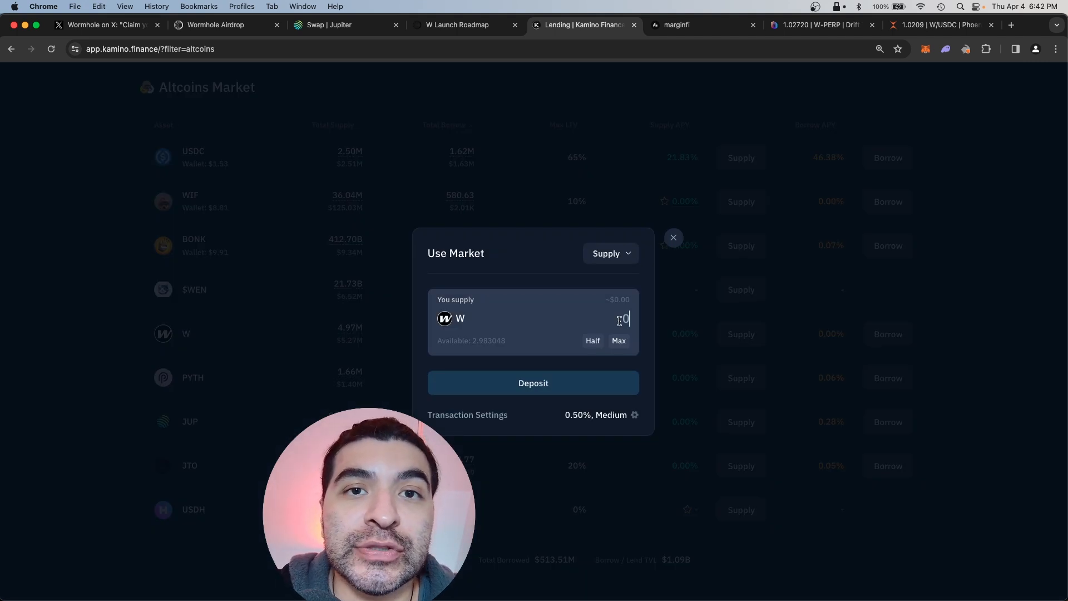
left_click(534, 382)
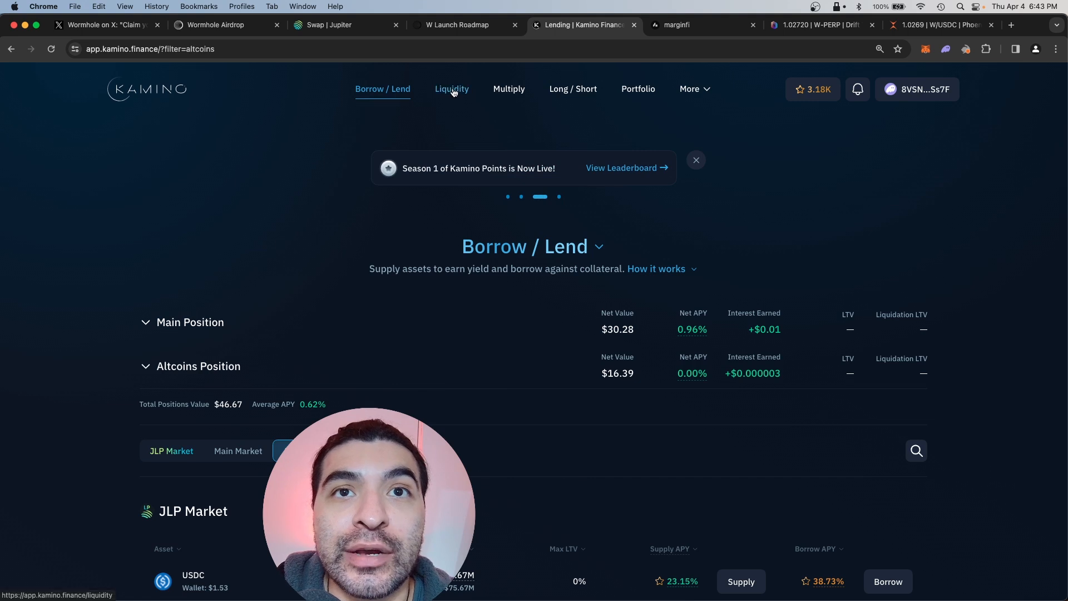
Enter 1 W in the W-JitoSOL liquidity vault and submit Deposit and Stake
left_click(452, 88)
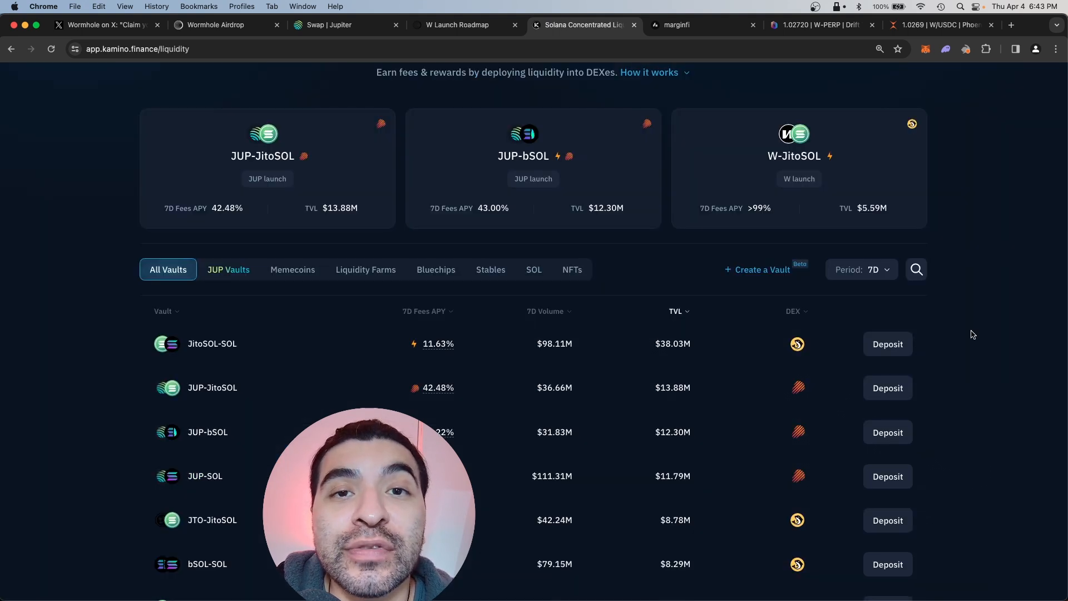
mouse_move(866, 162)
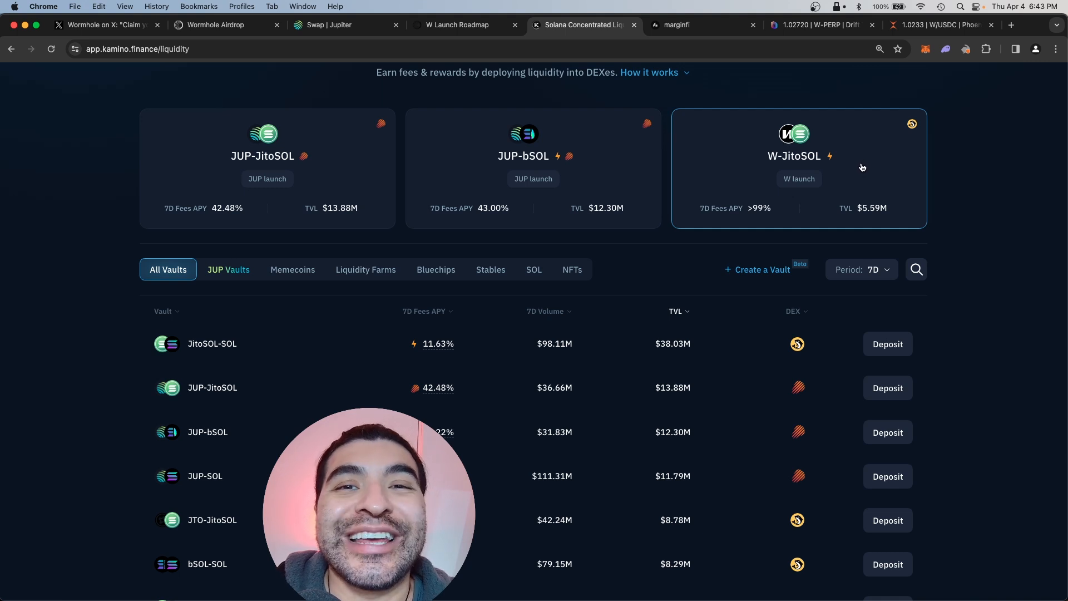
left_click(799, 168)
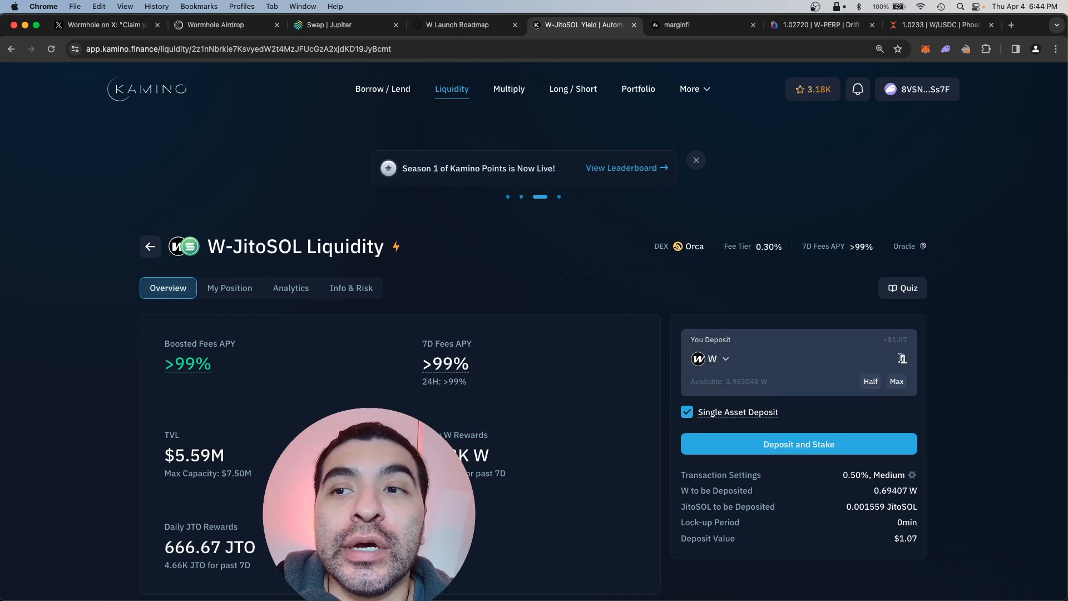
type("1")
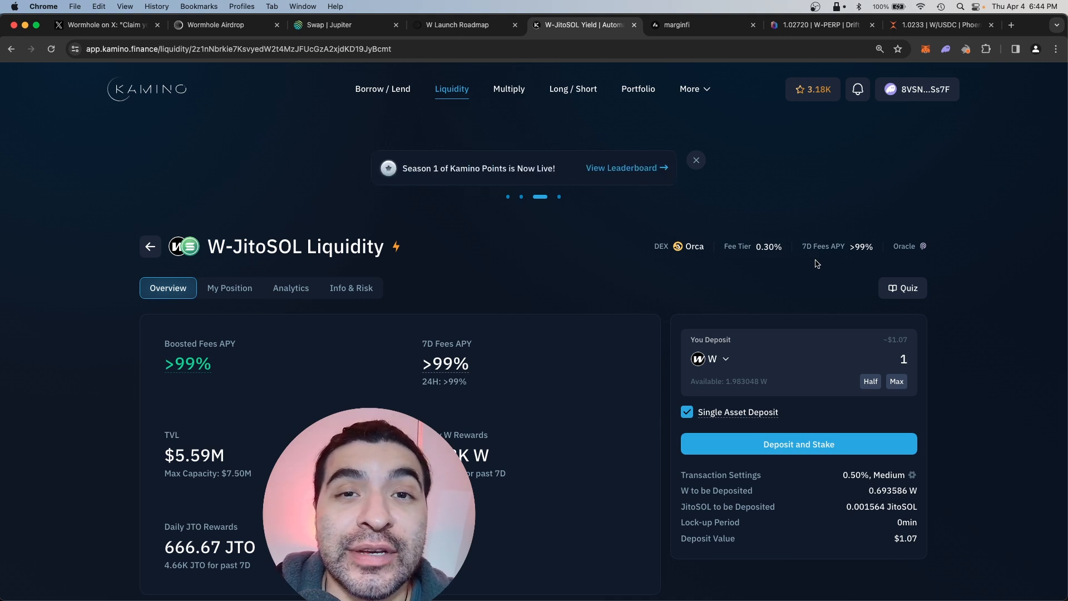
left_click(799, 444)
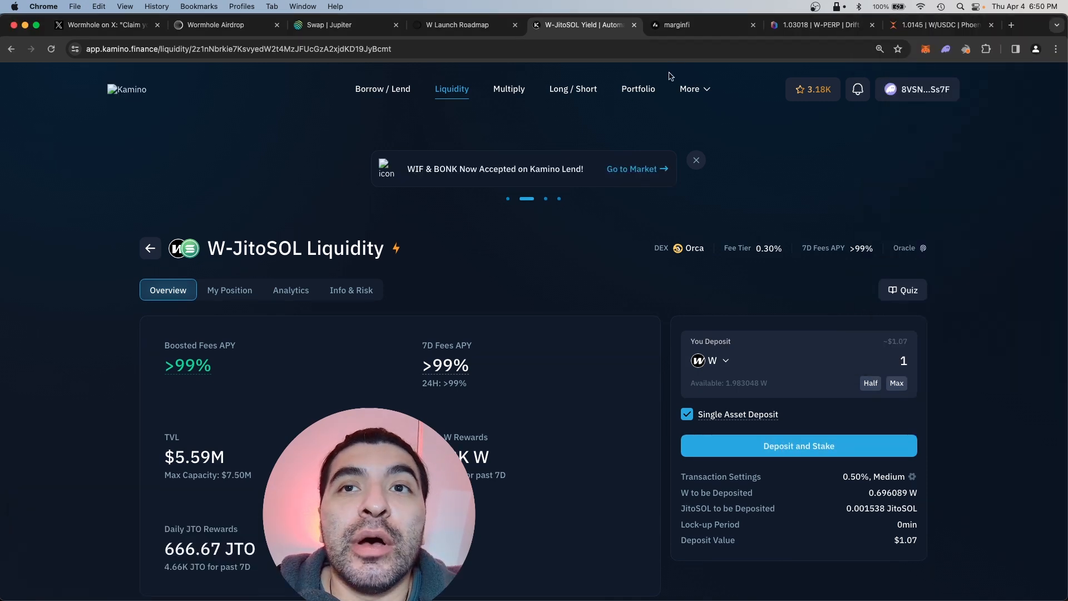
Check the Kamino portfolio dashboard and season points breakdown, then switch to marginfi
left_click(638, 88)
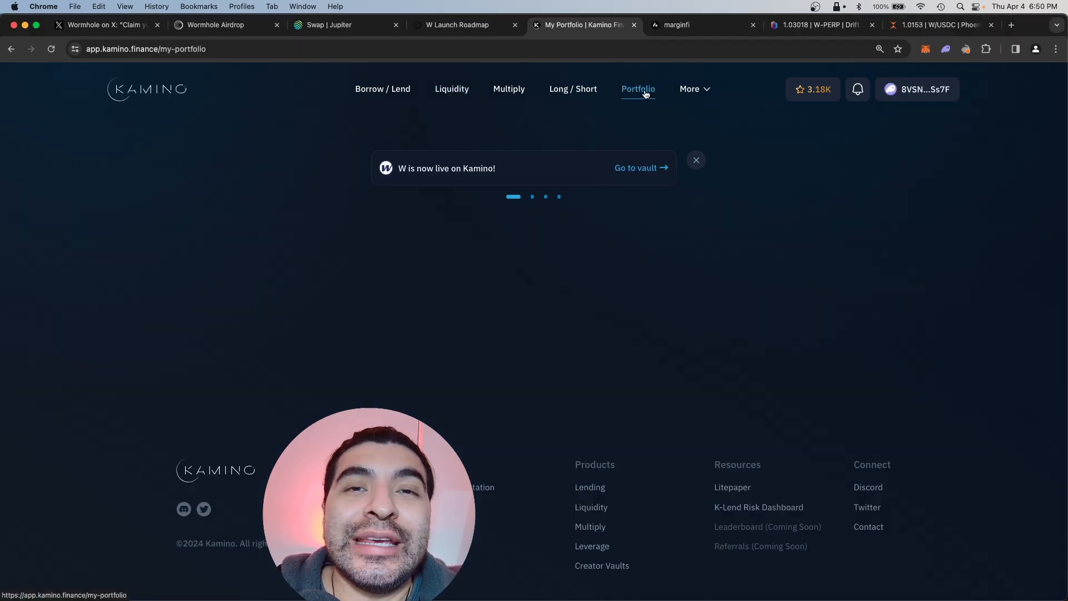
left_click(638, 89)
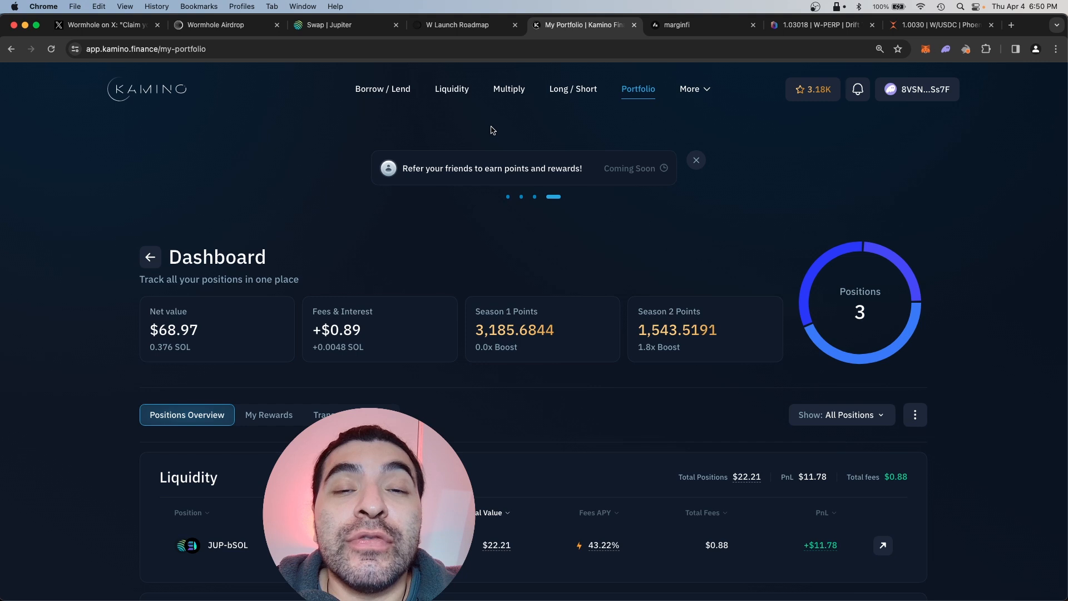
left_click(813, 89)
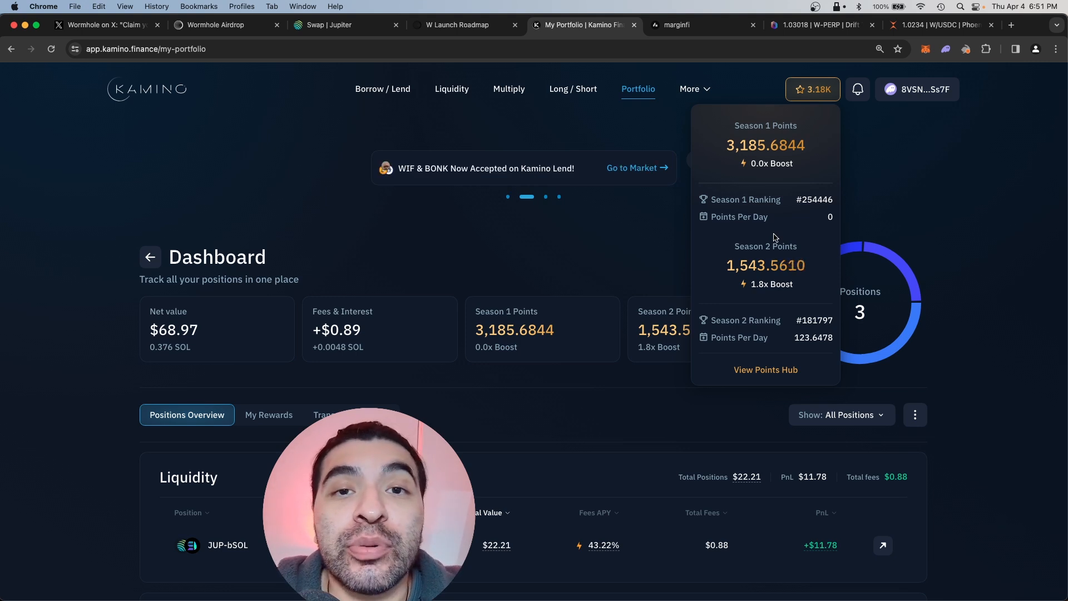
mouse_move(743, 164)
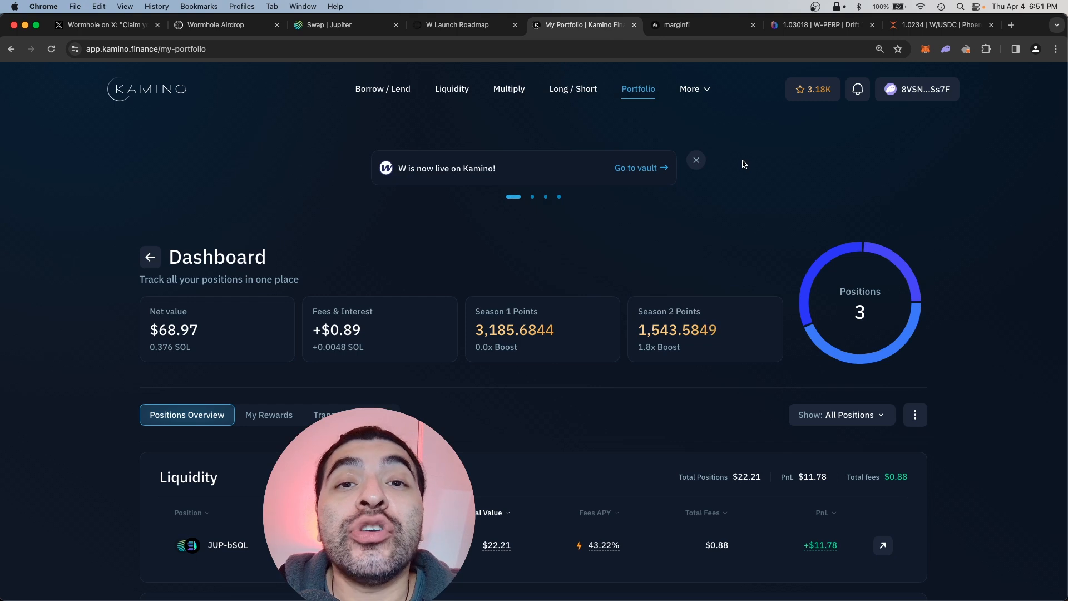
left_click(690, 26)
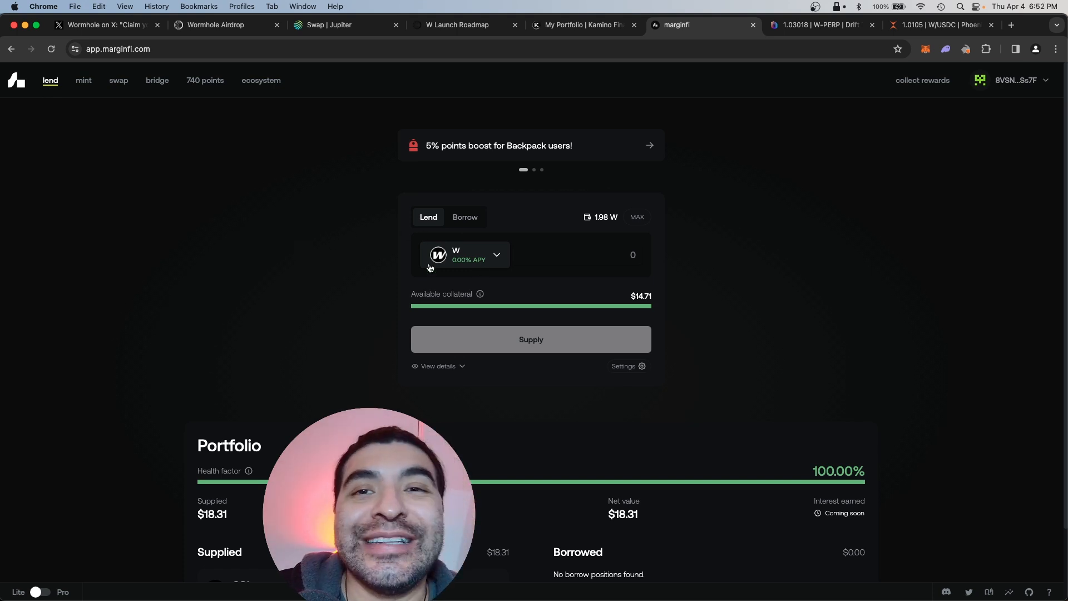
Supply 1 W on marginfi with Phantom approval, then view the points page
type("1")
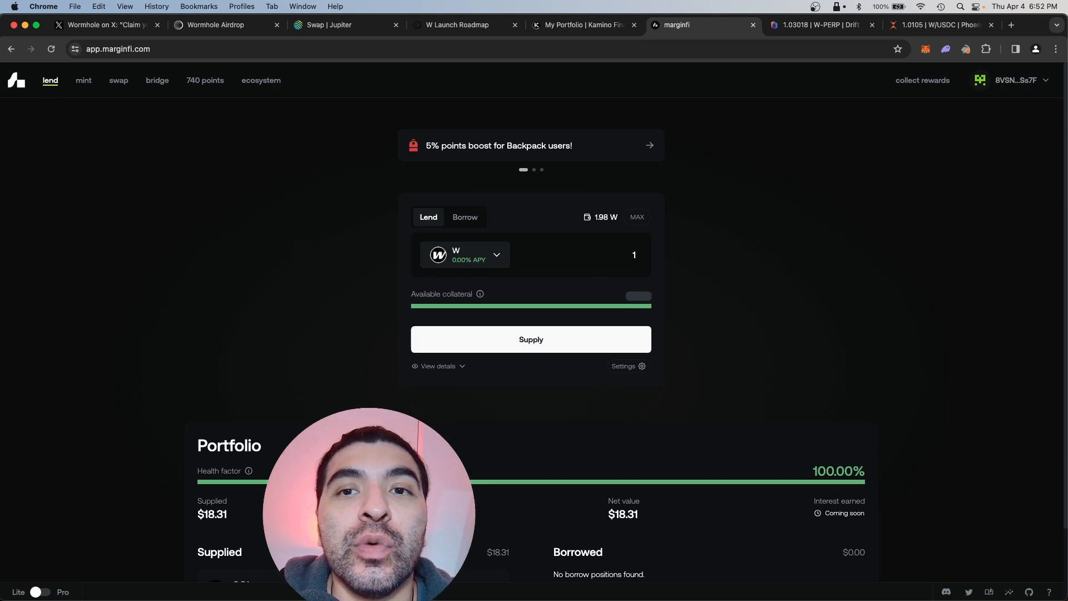
left_click(531, 340)
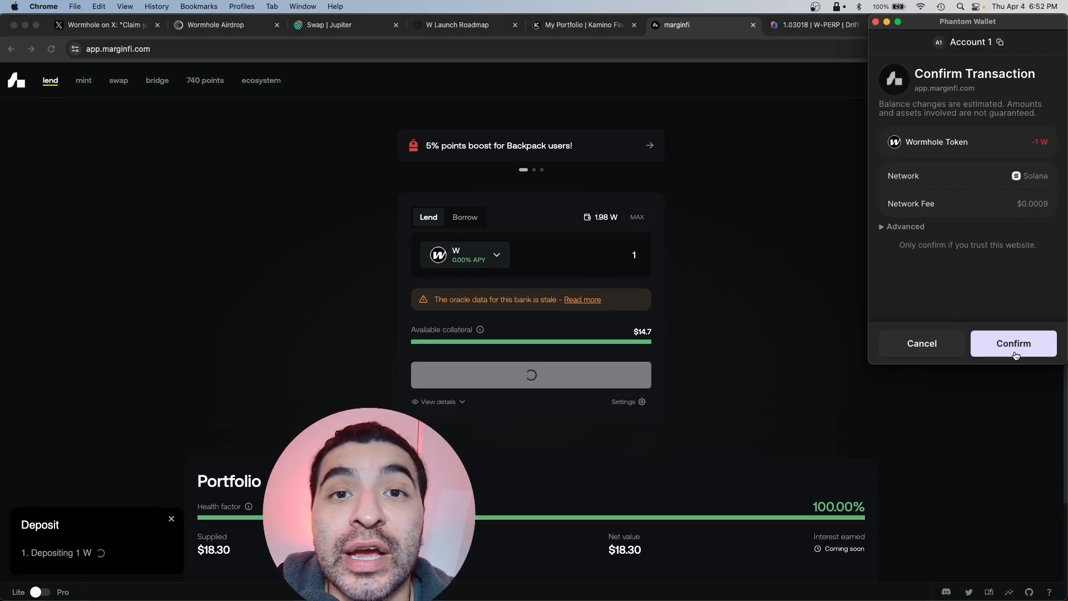
left_click(1013, 343)
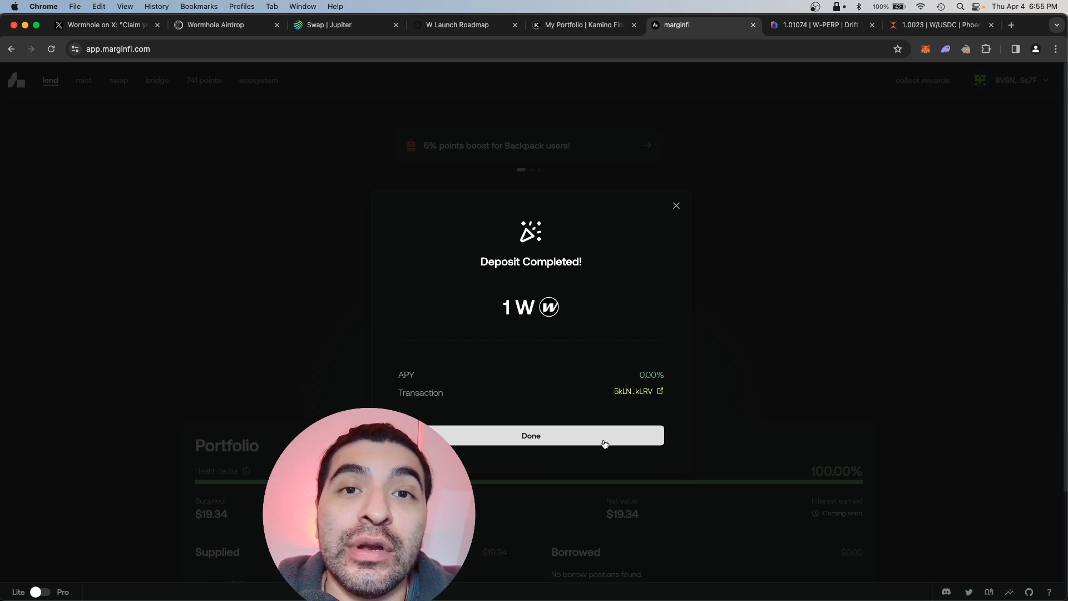
left_click(531, 435)
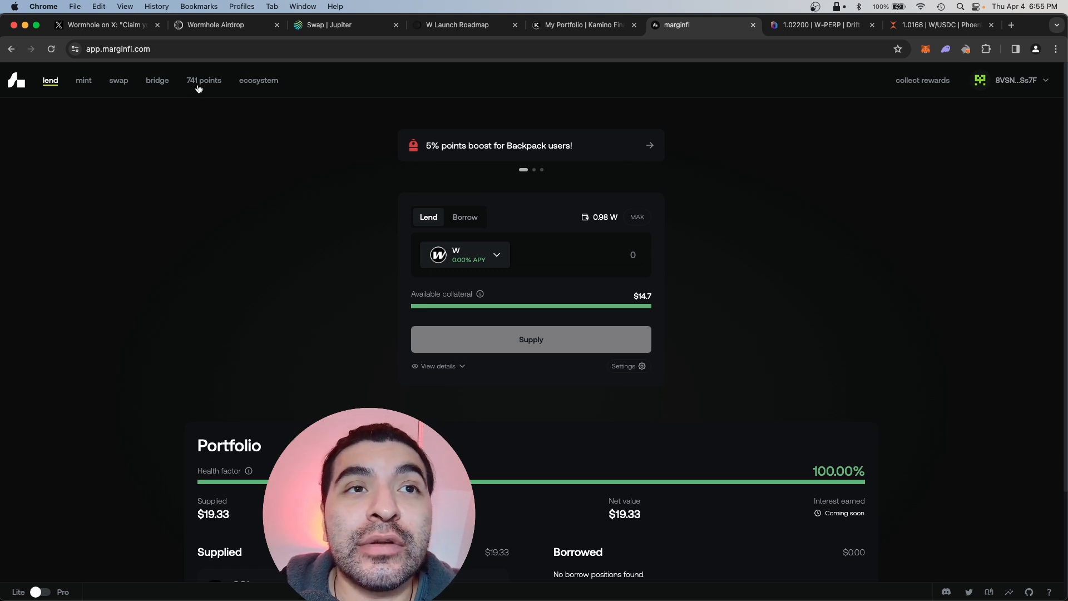
left_click(204, 81)
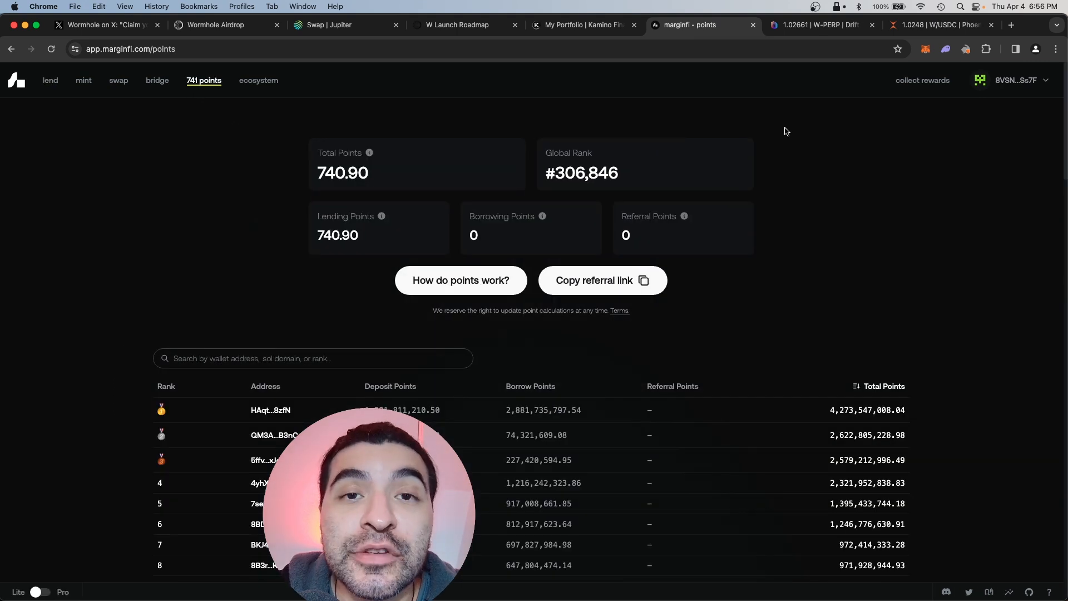
left_click(816, 24)
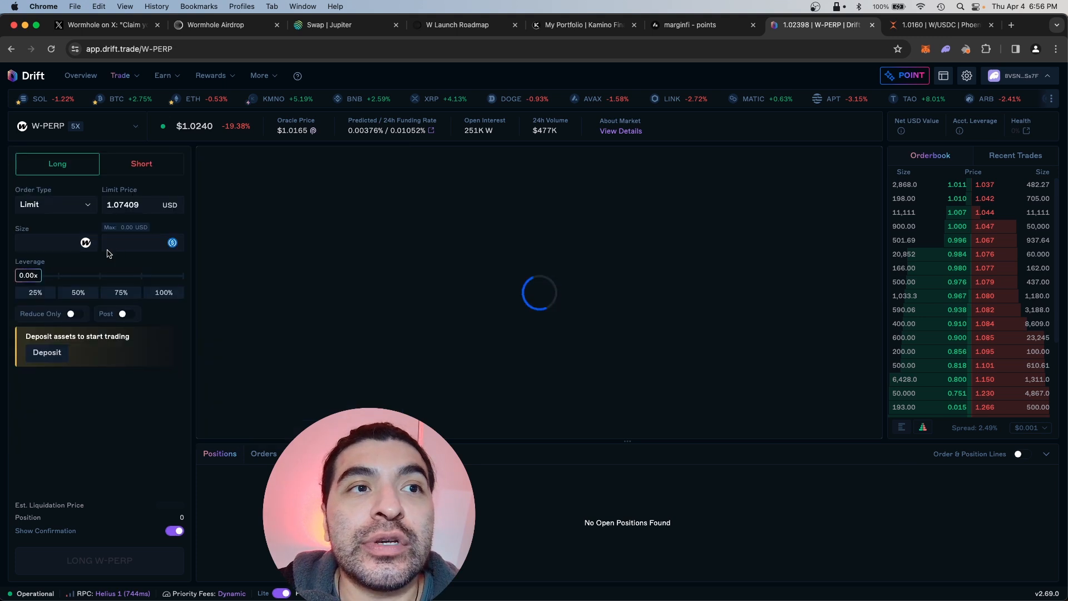
mouse_move(125, 154)
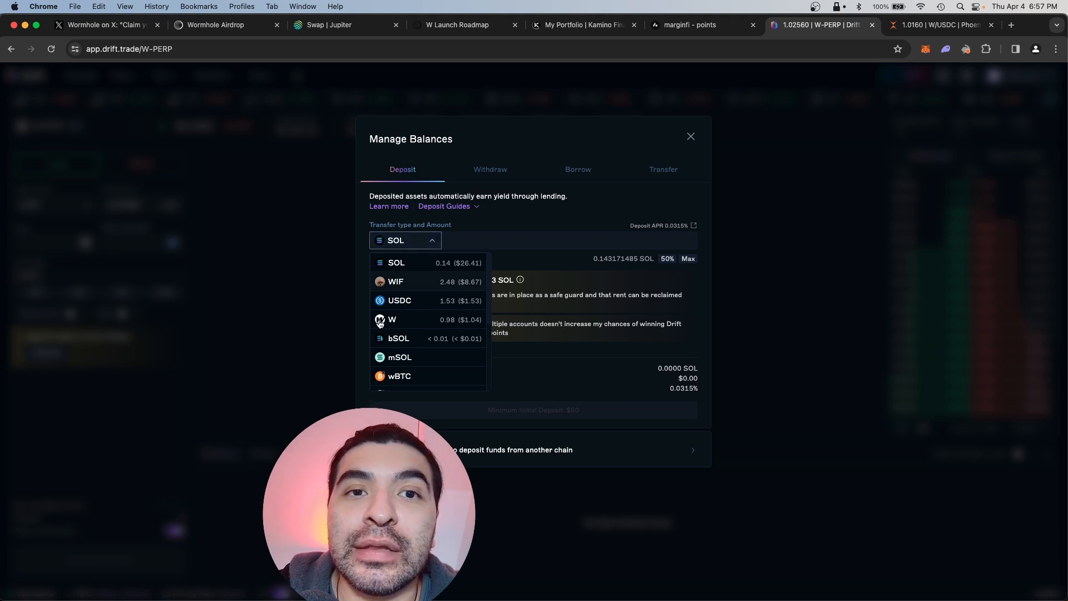
Pick W in Drift's deposit token list and view the trader points page
left_click(392, 319)
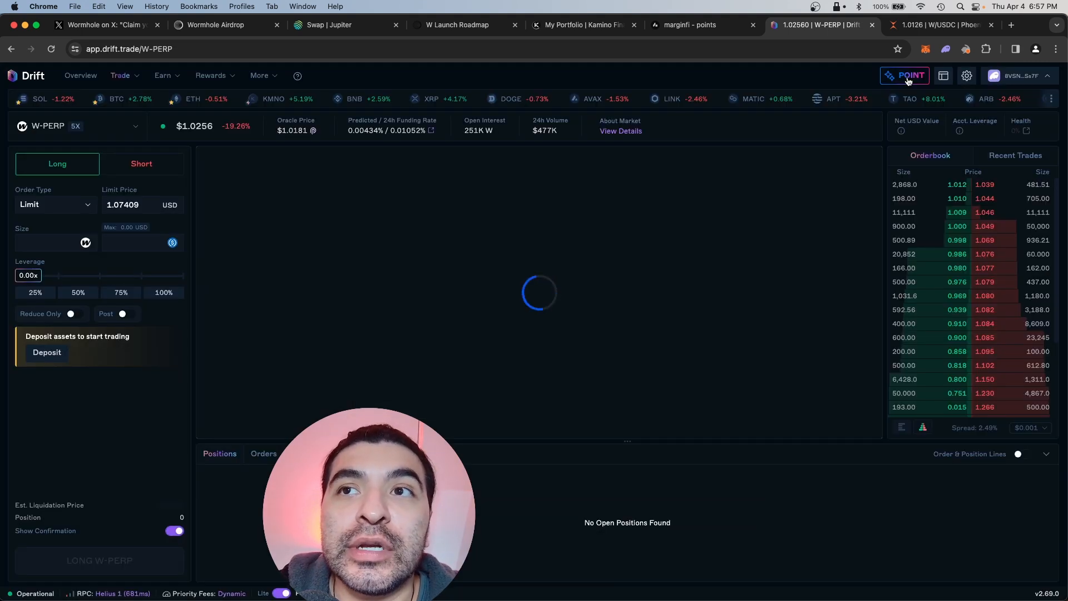
left_click(905, 75)
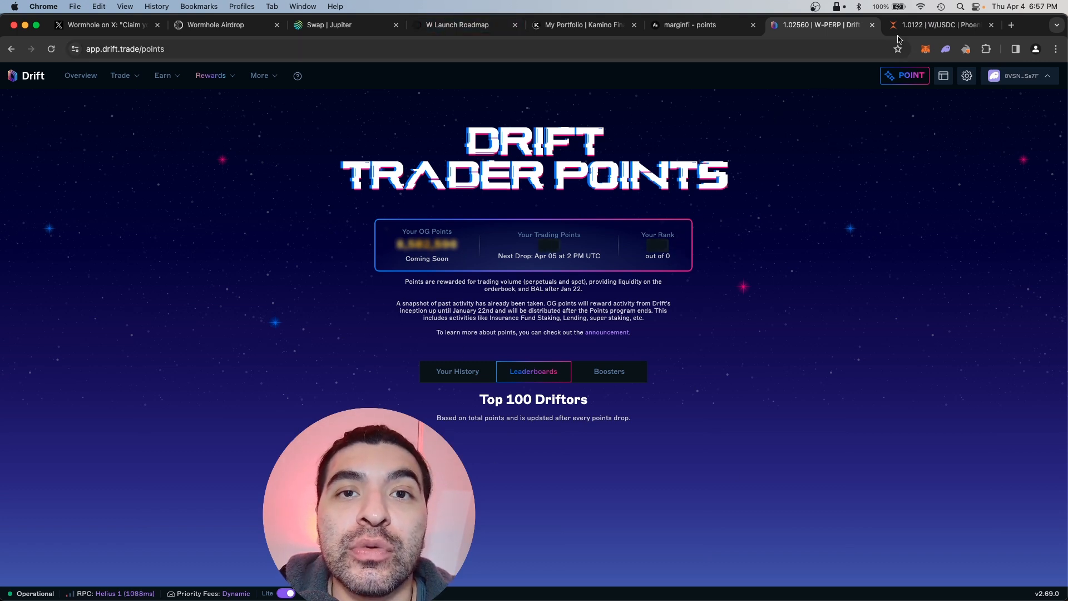
left_click(940, 25)
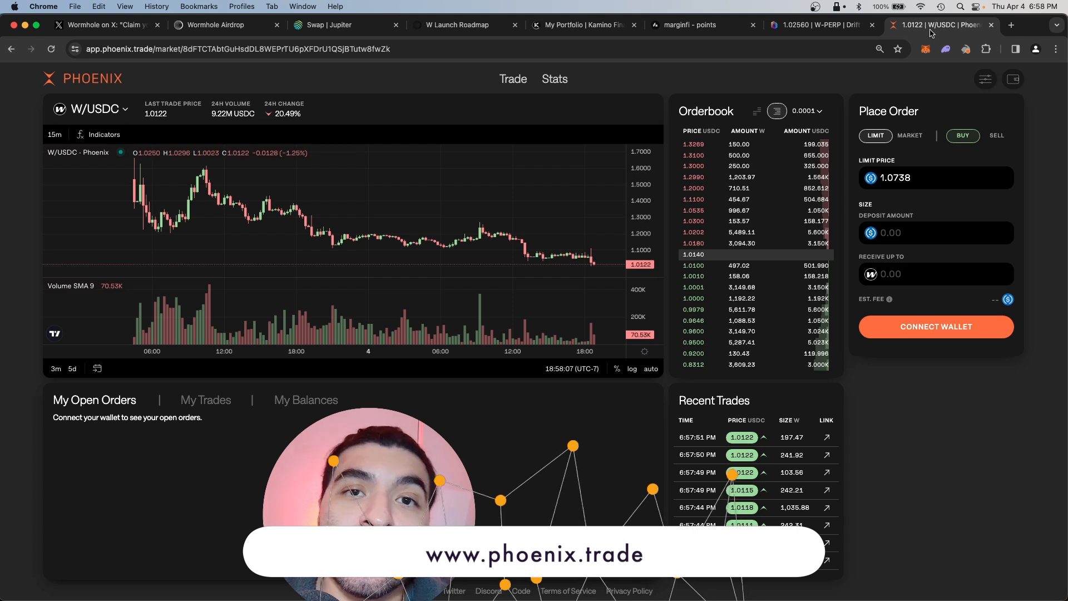
Connect the wallet on Phoenix's W/USDC market, focus the receive field, and view My Trades
left_click(936, 232)
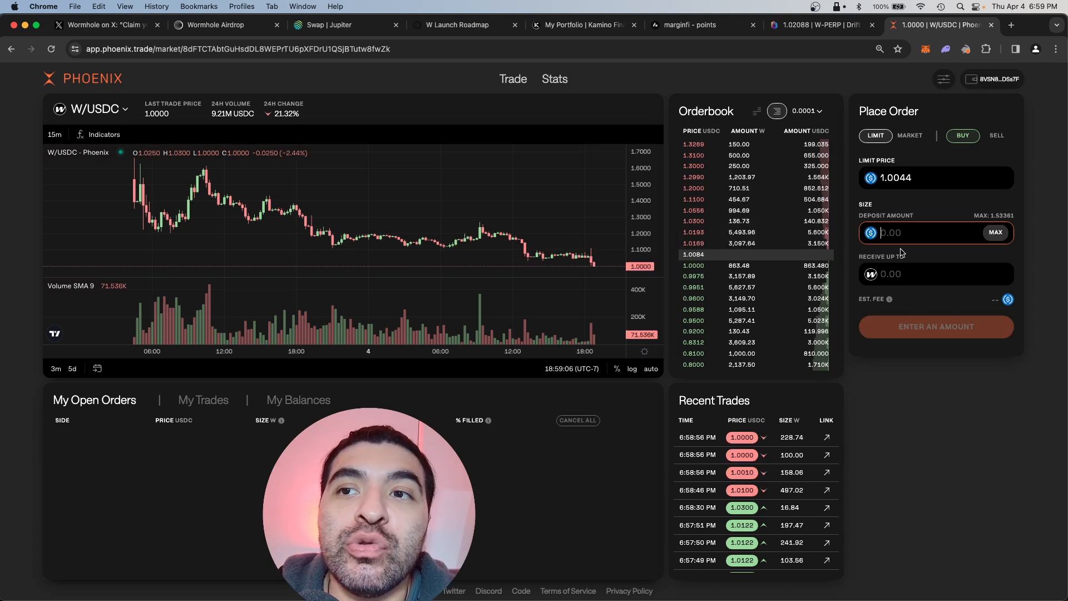
left_click(934, 273)
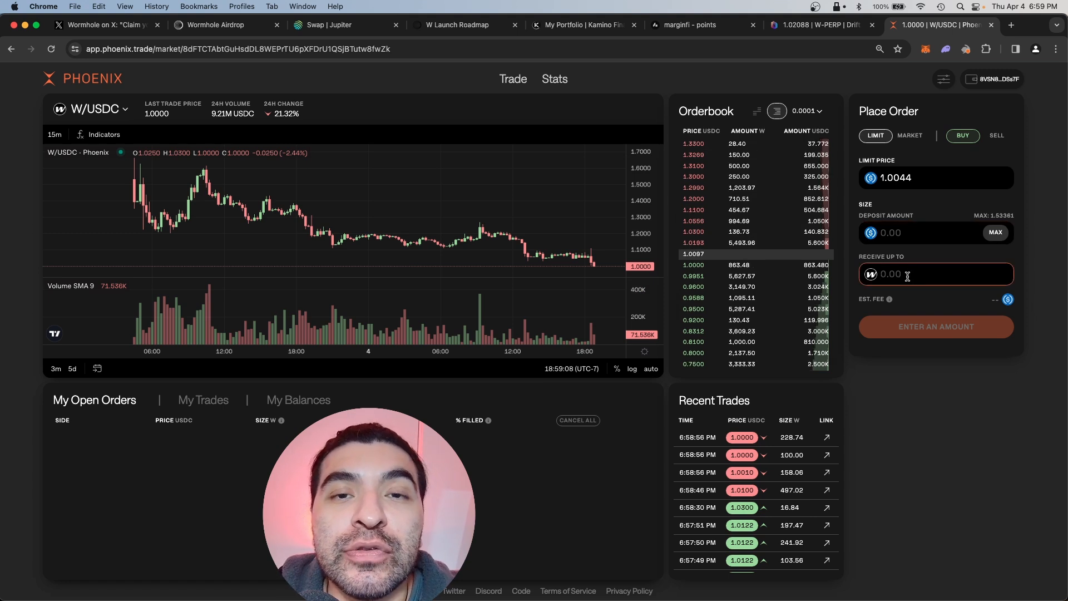
left_click(203, 400)
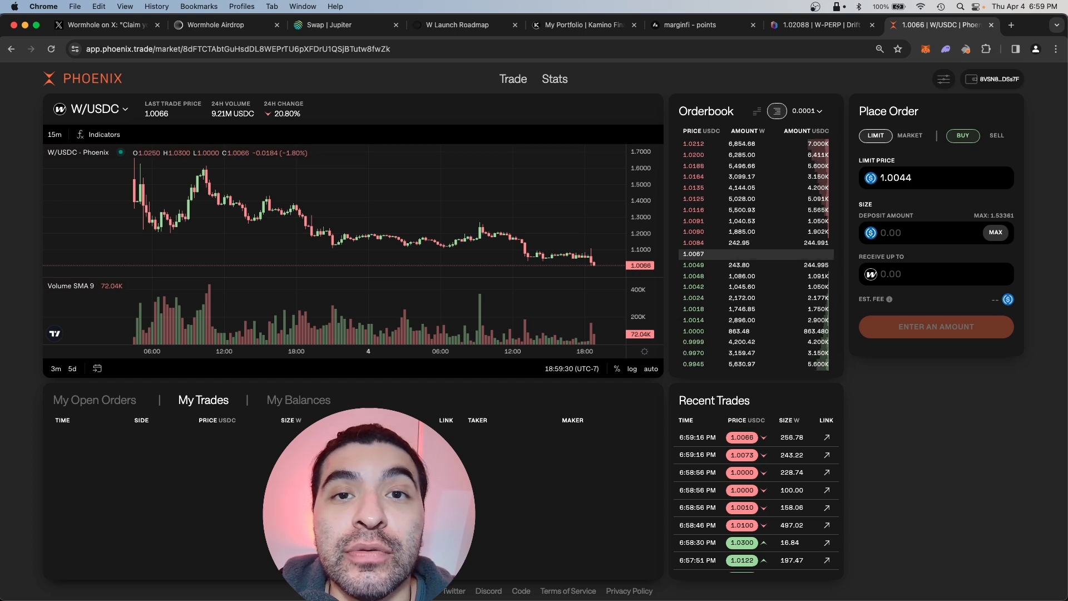
left_click(465, 24)
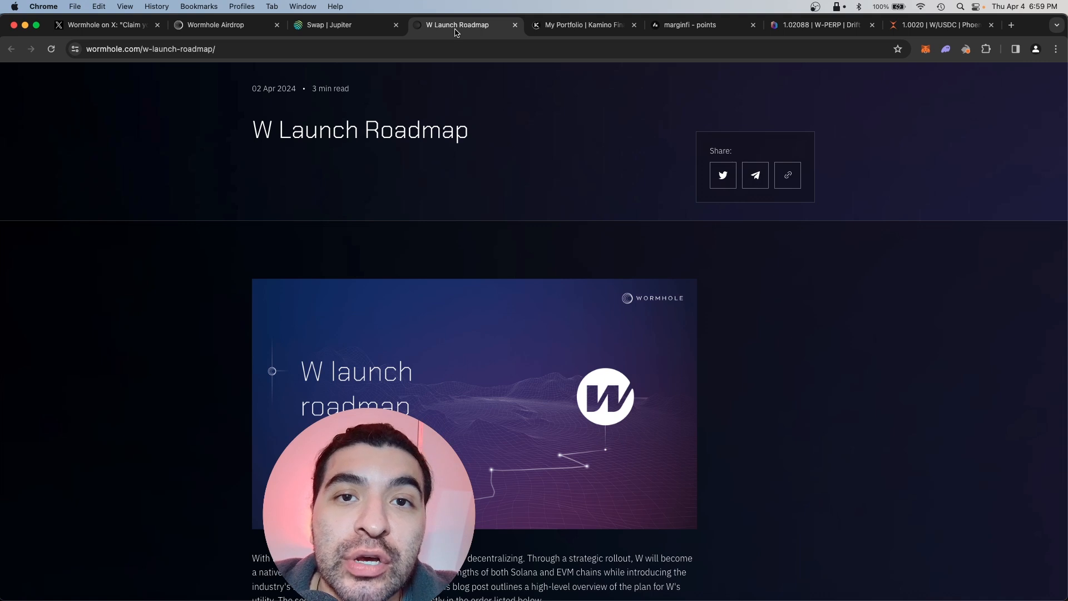
Scroll through the W launch roadmap, then open the W token page and the multichain apps directory
scroll("down", 3)
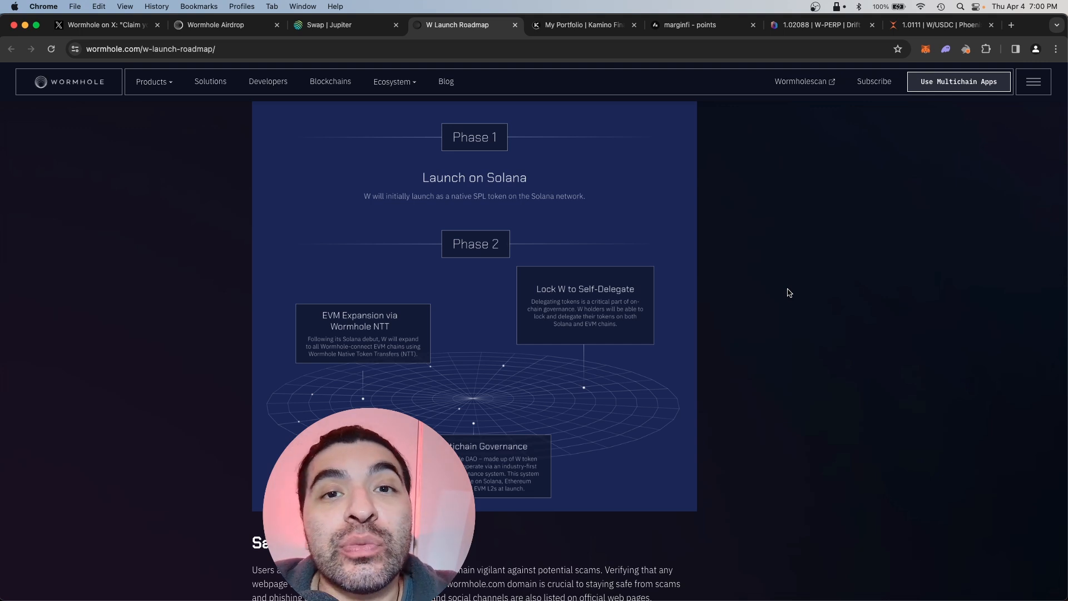
scroll("down", 3)
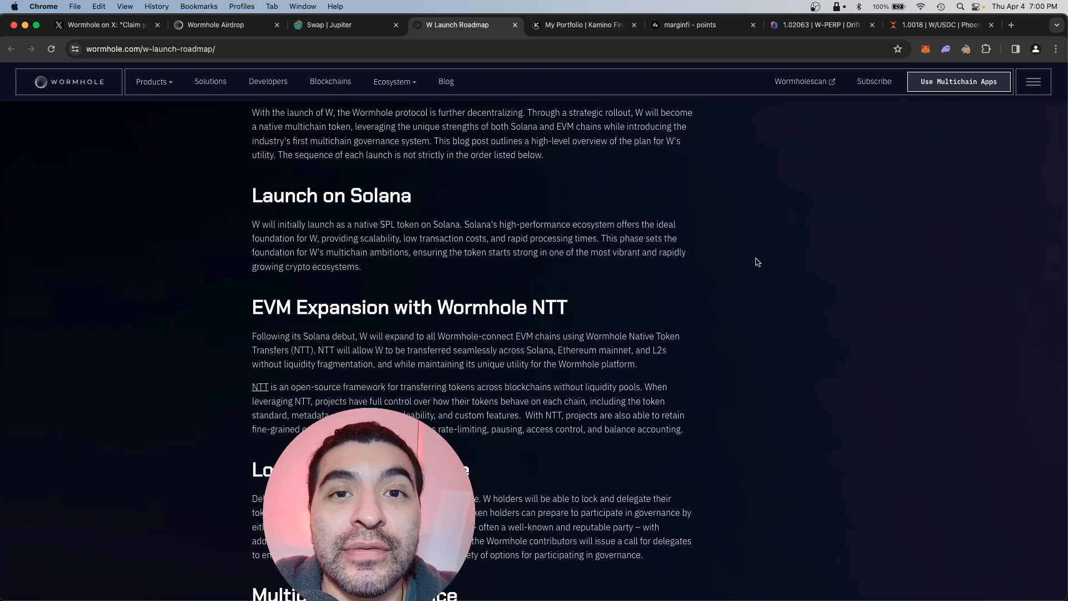
left_click(102, 25)
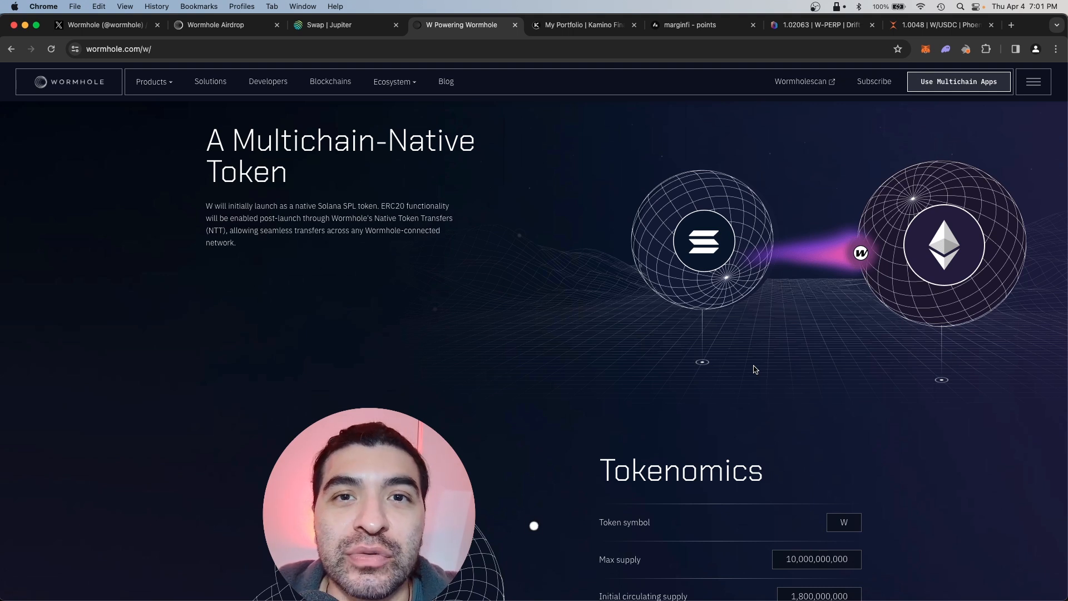
left_click(959, 81)
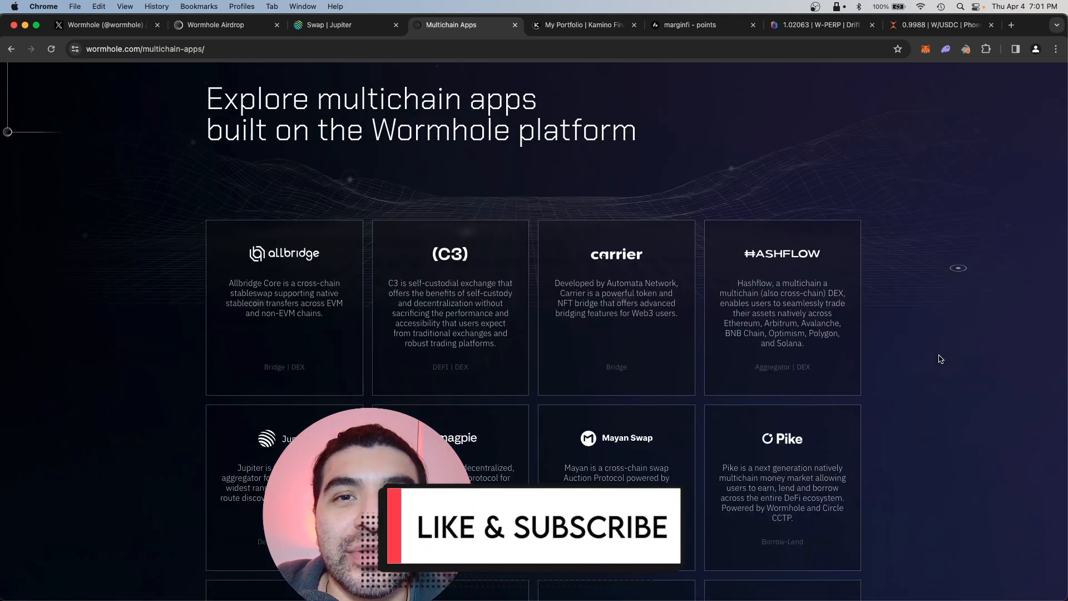